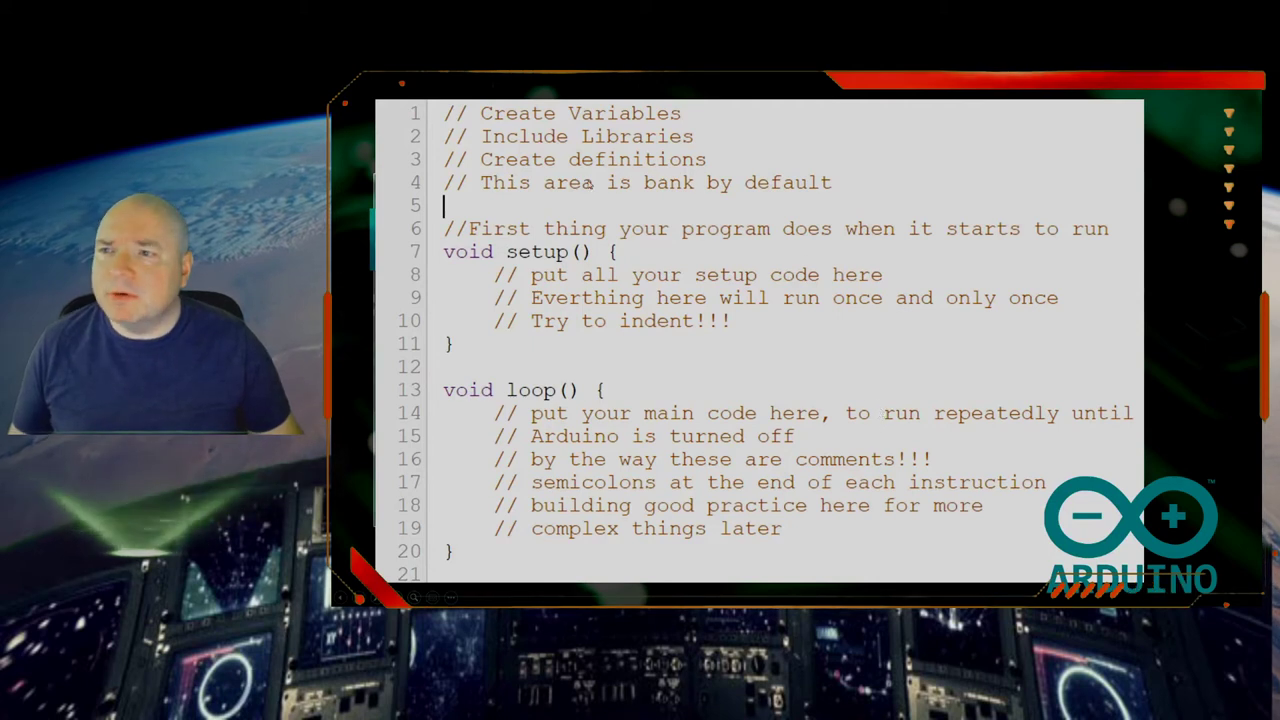
pyautogui.moveTo(756, 240)
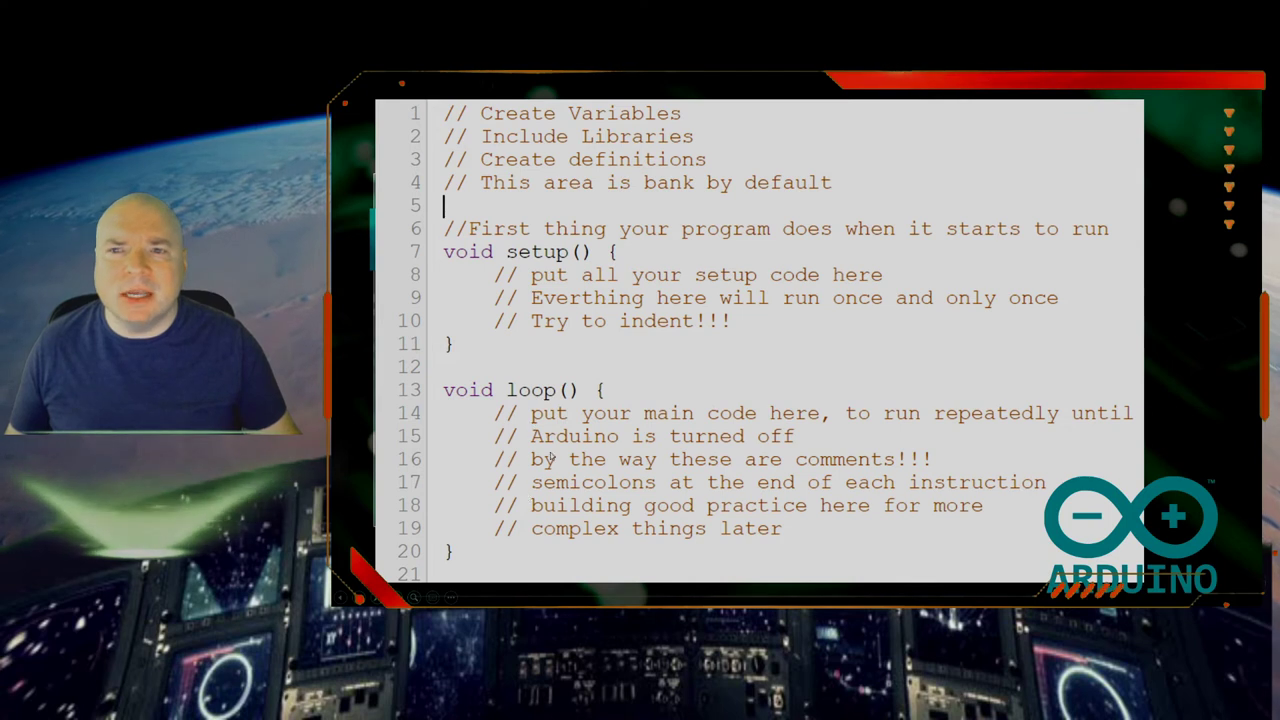
pyautogui.moveTo(776, 470)
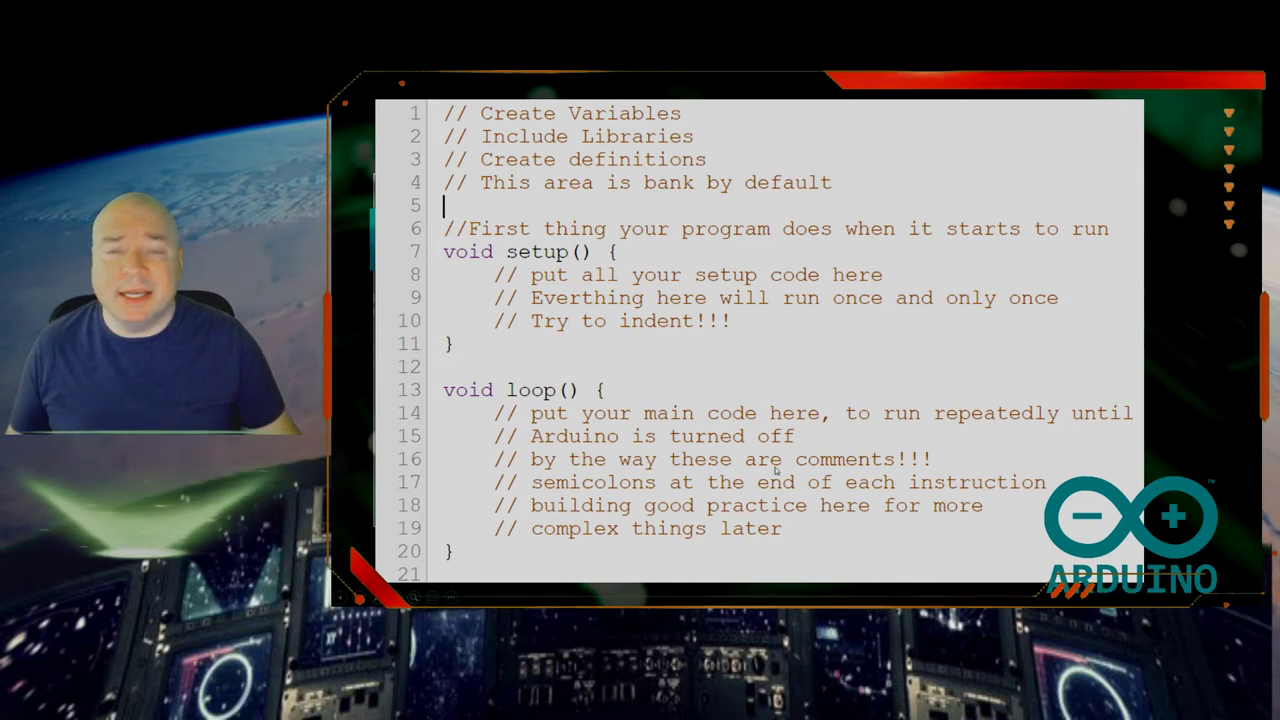